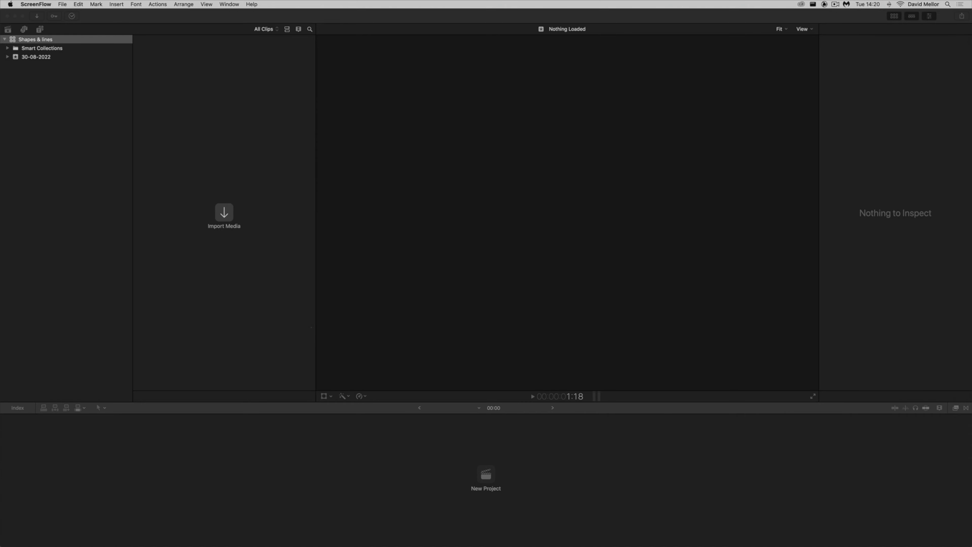
Create a new project named 'Shapes & lines' with the 1080p HD video format.
{"action": "left_click", "coordinate": [486, 475]}
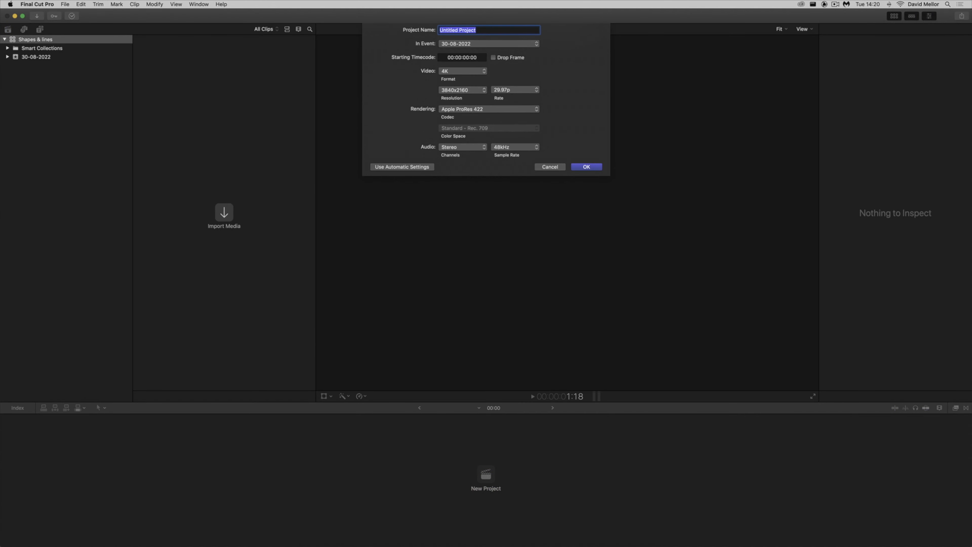
{"action": "type", "text": "Shap"}
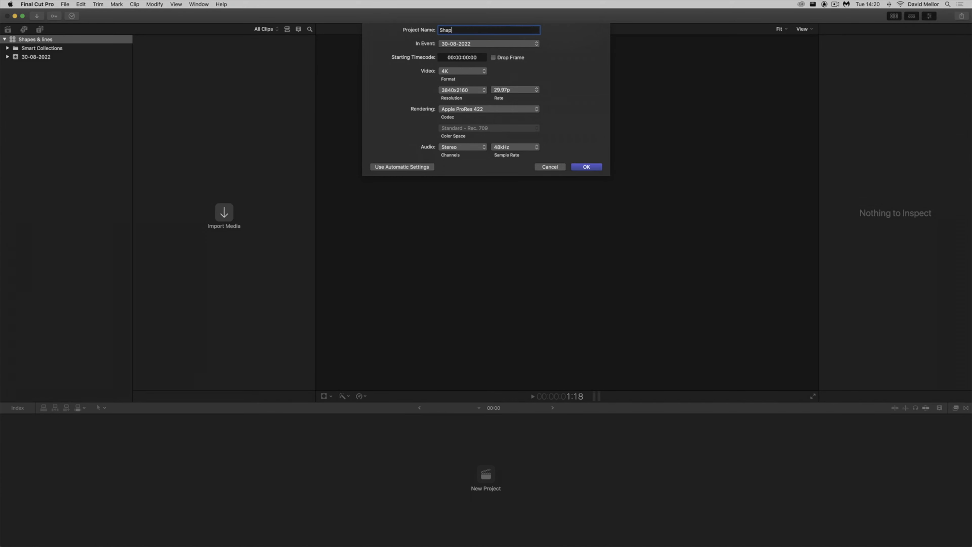
{"action": "type", "text": "Shapes & lines"}
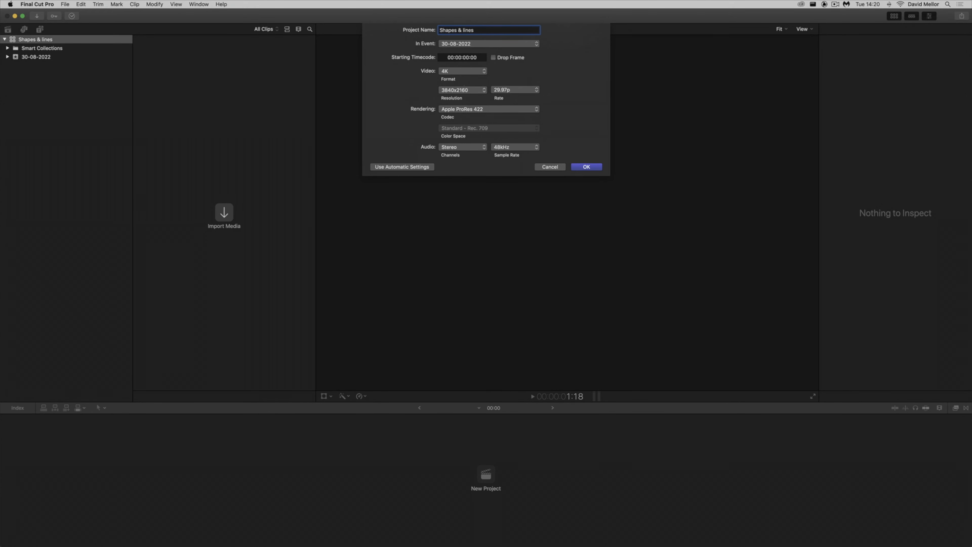
{"action": "left_click", "coordinate": [462, 71]}
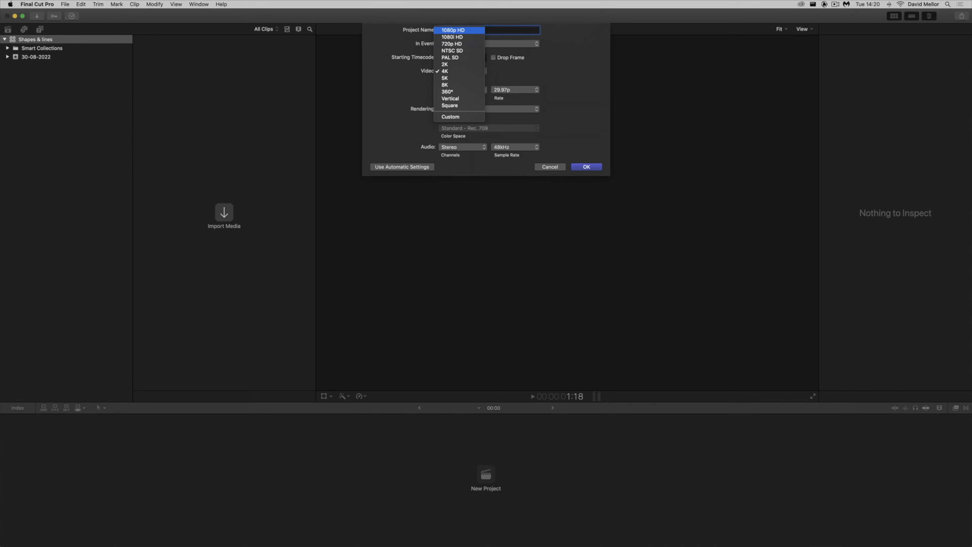
{"action": "left_click", "coordinate": [452, 29]}
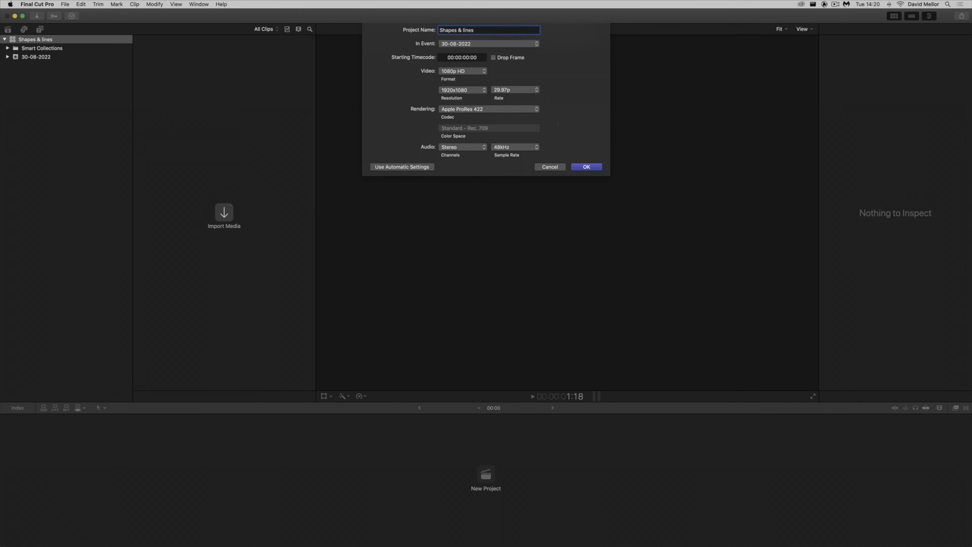
{"action": "left_click", "coordinate": [585, 167]}
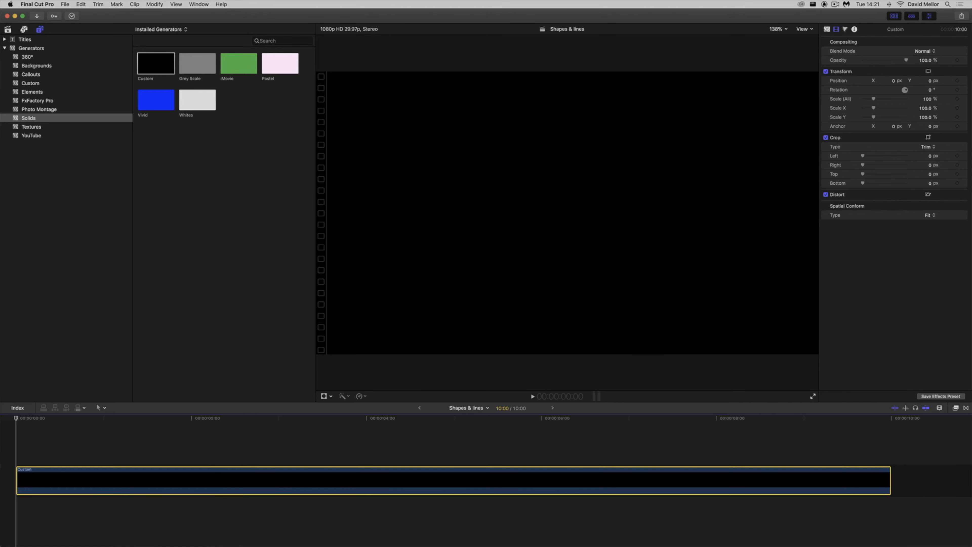
Recolour the Custom solid from black to a strong blue via the colour picker sliders.
{"action": "left_click", "coordinate": [923, 52]}
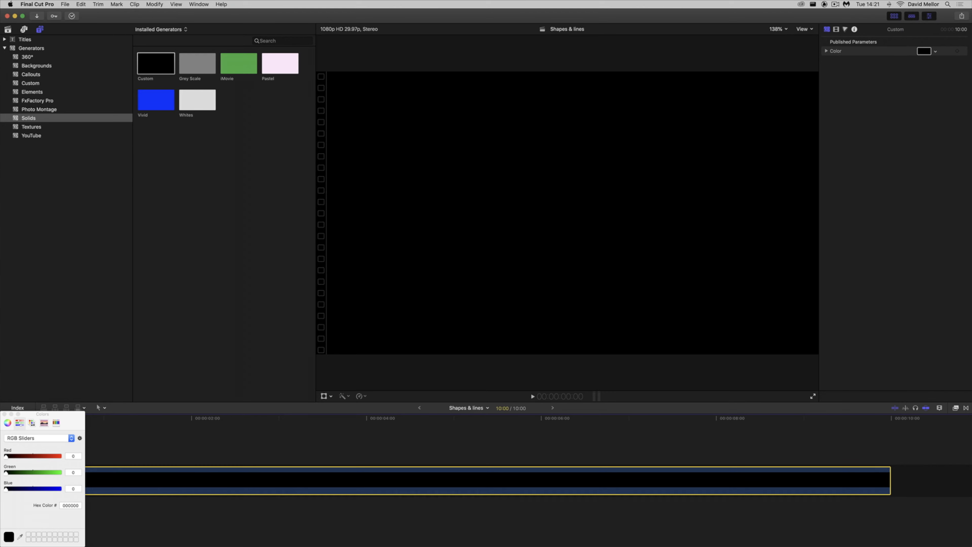
{"action": "left_click_drag", "start_coordinate": [8, 471], "coordinate": [26, 472]}
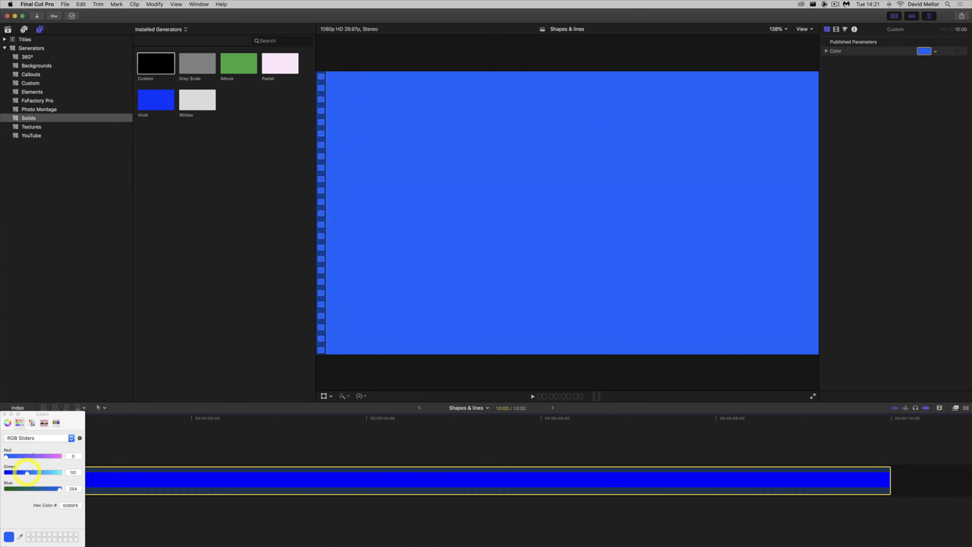
{"action": "left_click_drag", "start_coordinate": [26, 472], "coordinate": [17, 471]}
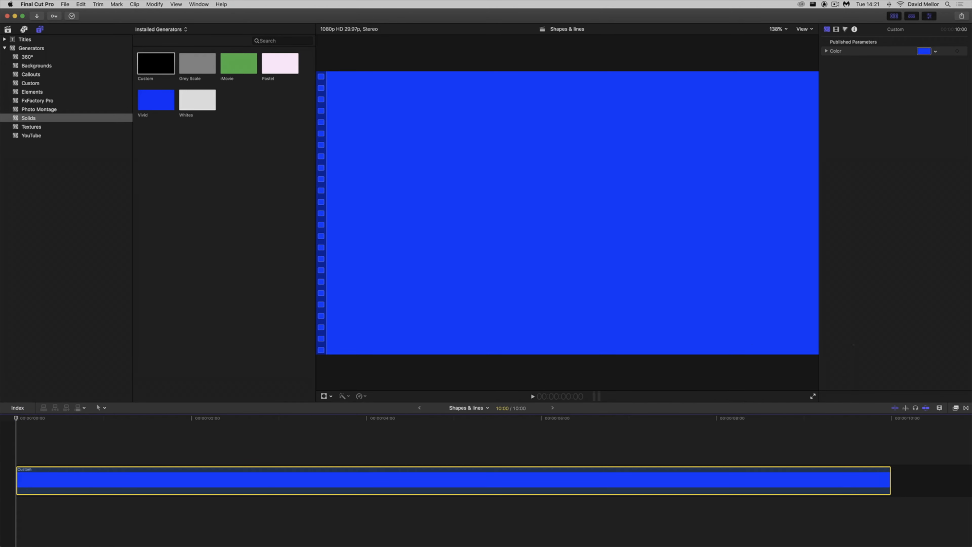
{"action": "left_click", "coordinate": [955, 407]}
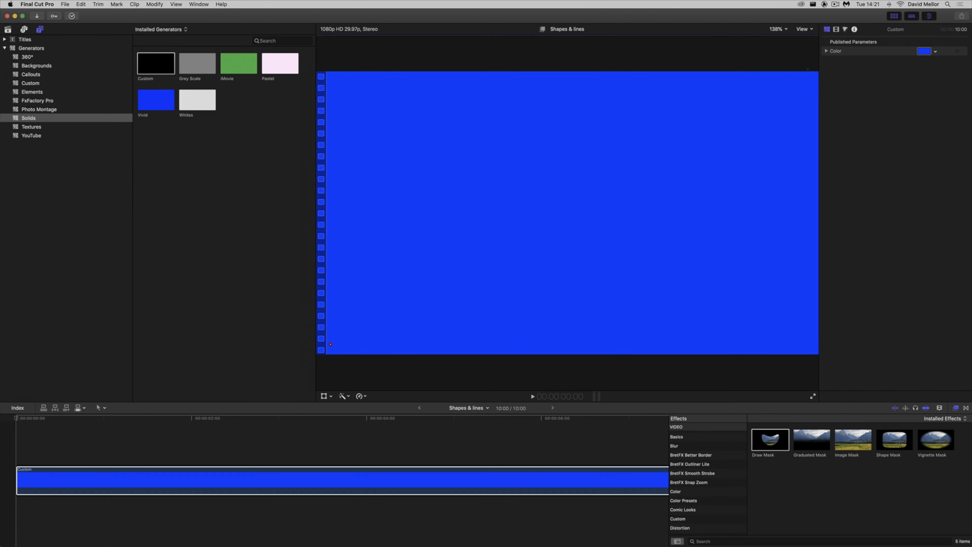
Apply a Draw Mask effect to the blue clip and show its settings in the Video inspector.
{"action": "left_click_drag", "start_coordinate": [330, 344], "coordinate": [810, 80]}
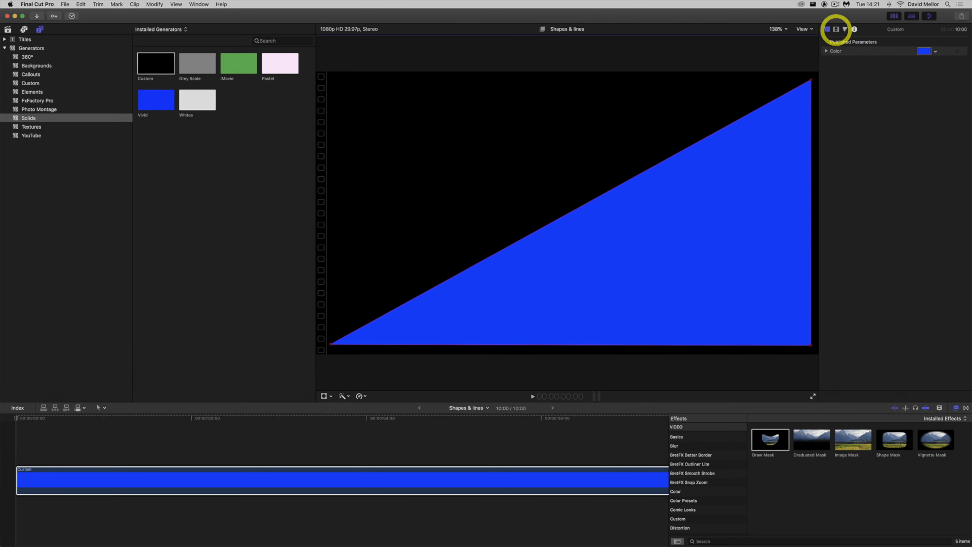
{"action": "left_click", "coordinate": [836, 29]}
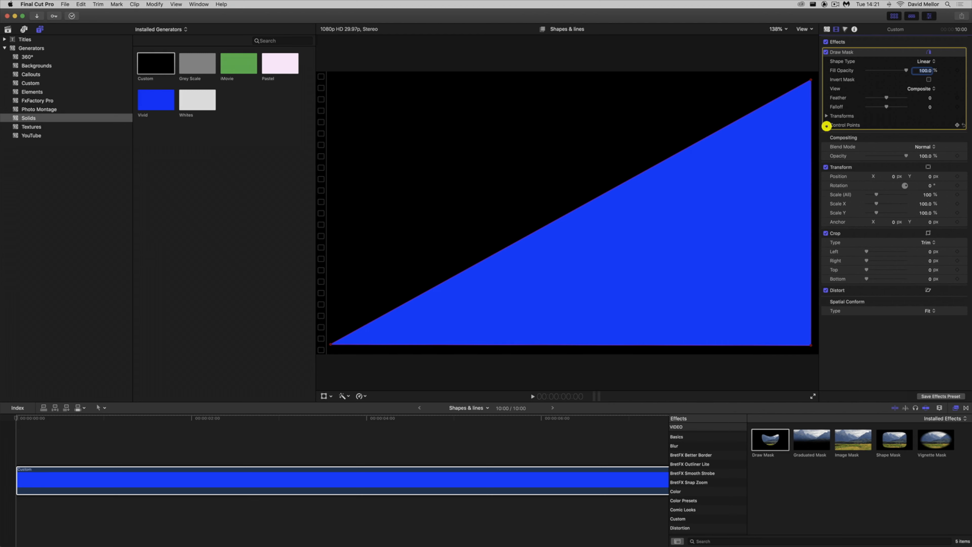
Expand the mask's Control Points and set the second point's X to 960.0.
{"action": "left_click", "coordinate": [826, 125]}
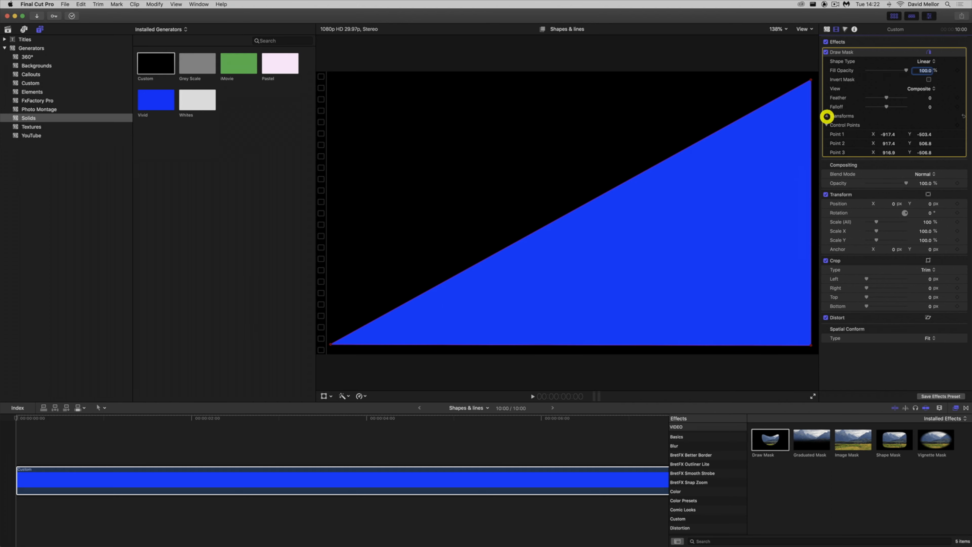
{"action": "left_click", "coordinate": [826, 116]}
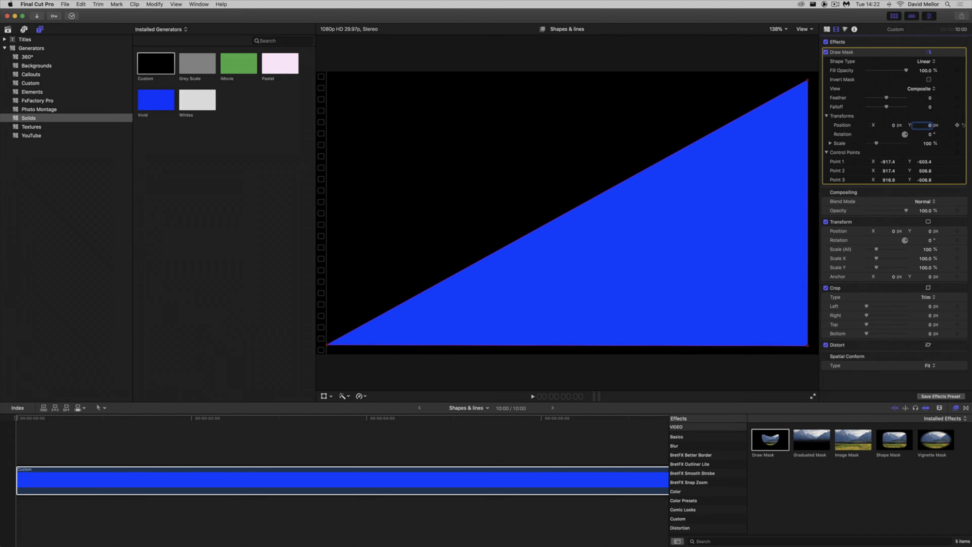
{"action": "left_click", "coordinate": [826, 115]}
{"action": "type", "text": "-540"}
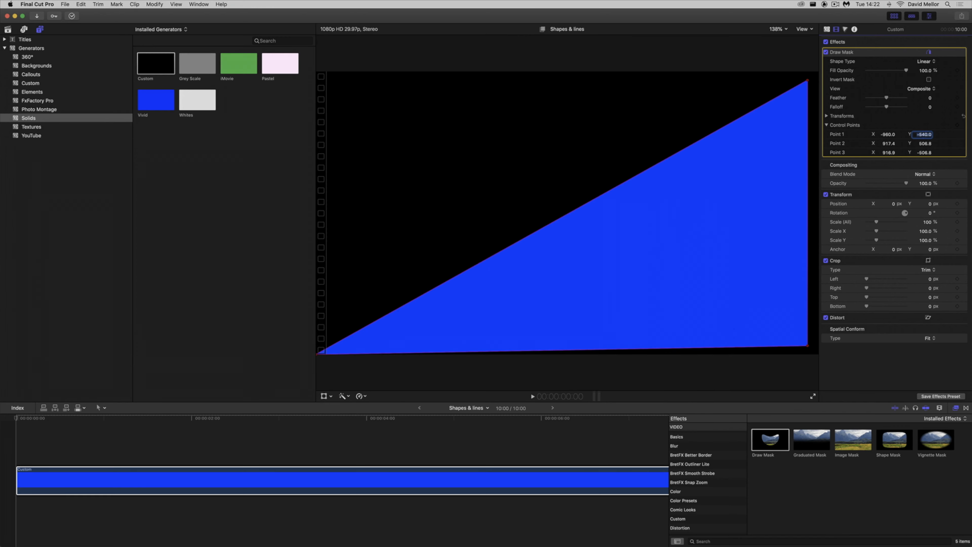
{"action": "left_click", "coordinate": [885, 143]}
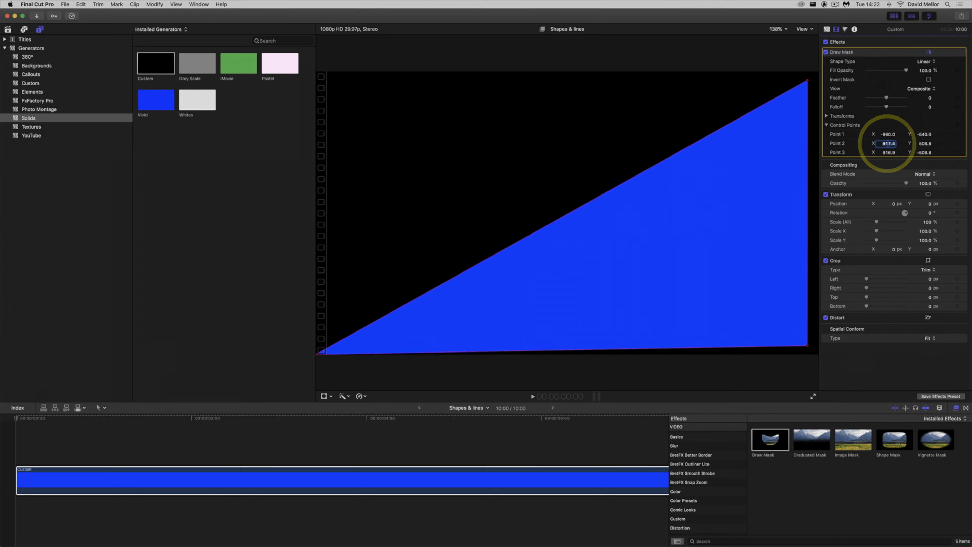
{"action": "type", "text": "960.0"}
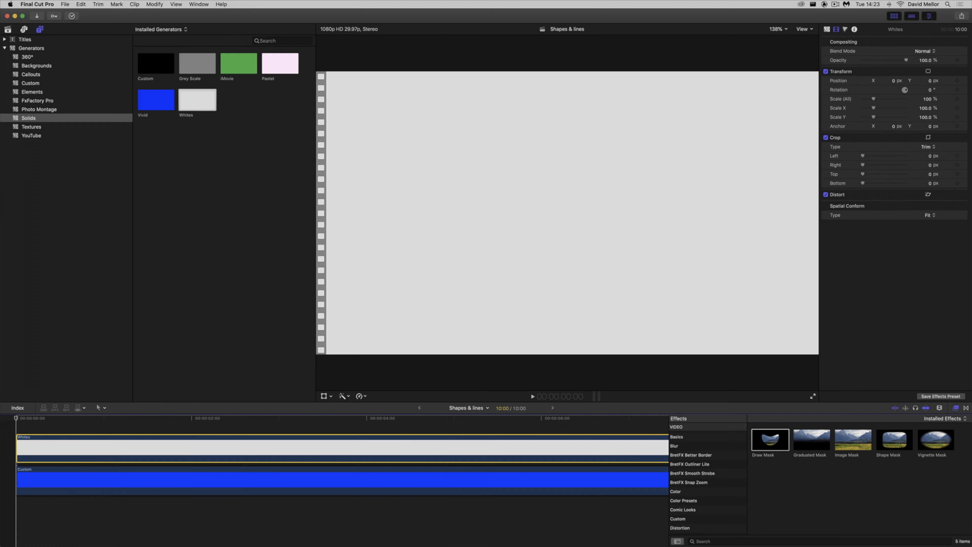
Apply Draw Mask to the Whites clip and draw a thin horizontal line-shaped mask.
{"action": "left_click", "coordinate": [509, 447]}
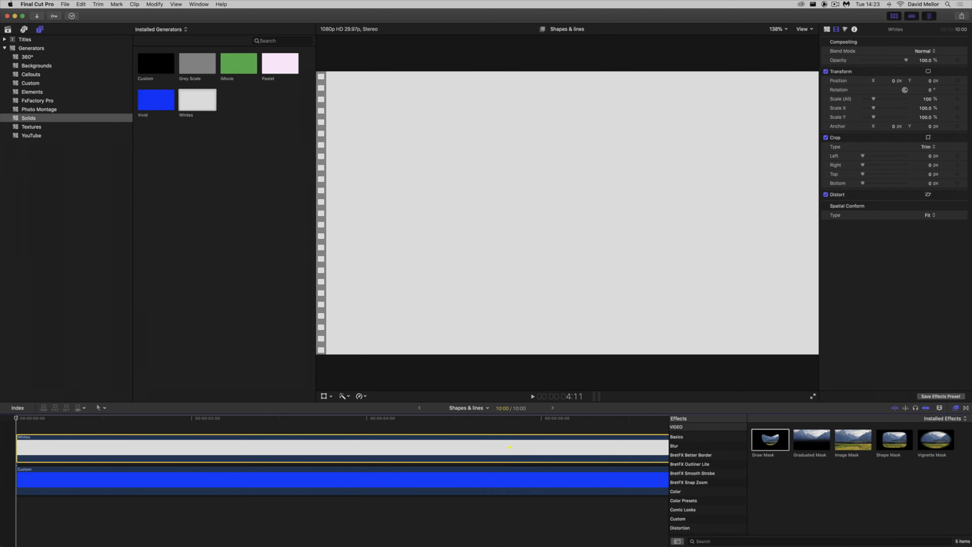
{"action": "double_click", "coordinate": [770, 439]}
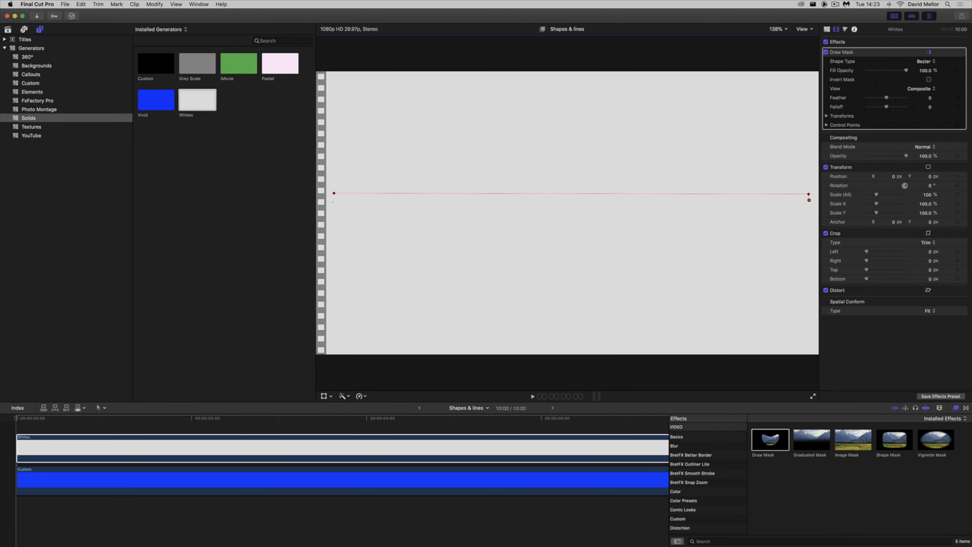
{"action": "left_click", "coordinate": [923, 62]}
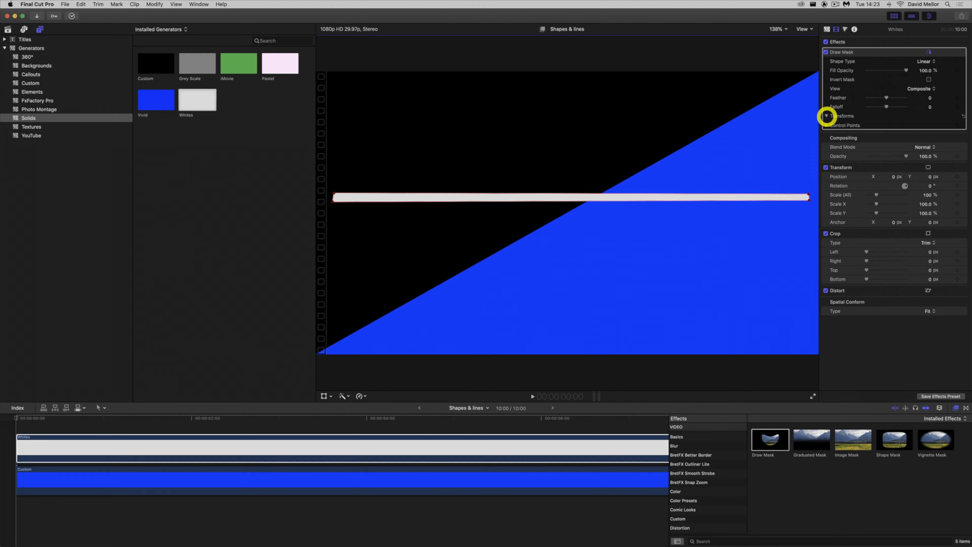
Expand the line mask's Control Points to display its four corner coordinates.
{"action": "left_click", "coordinate": [826, 116]}
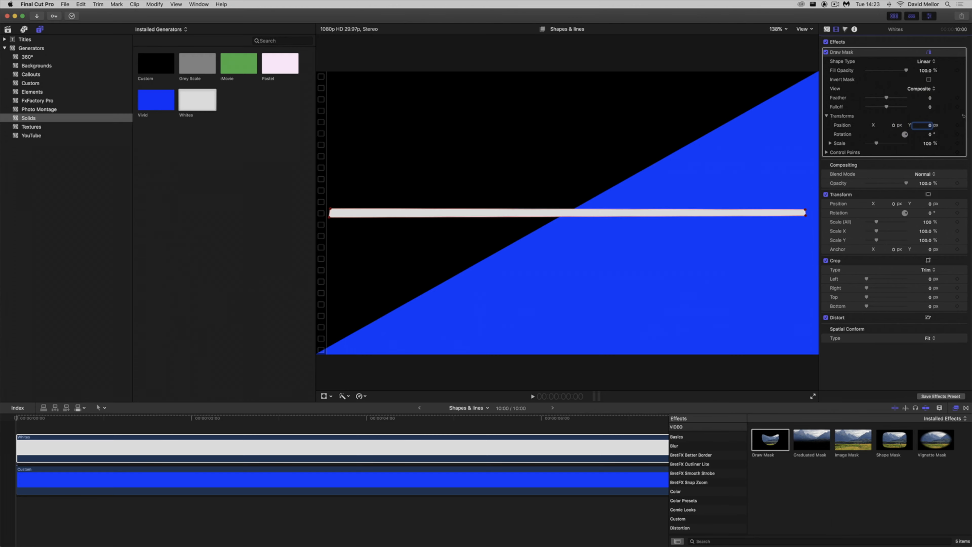
{"action": "left_click", "coordinate": [826, 115]}
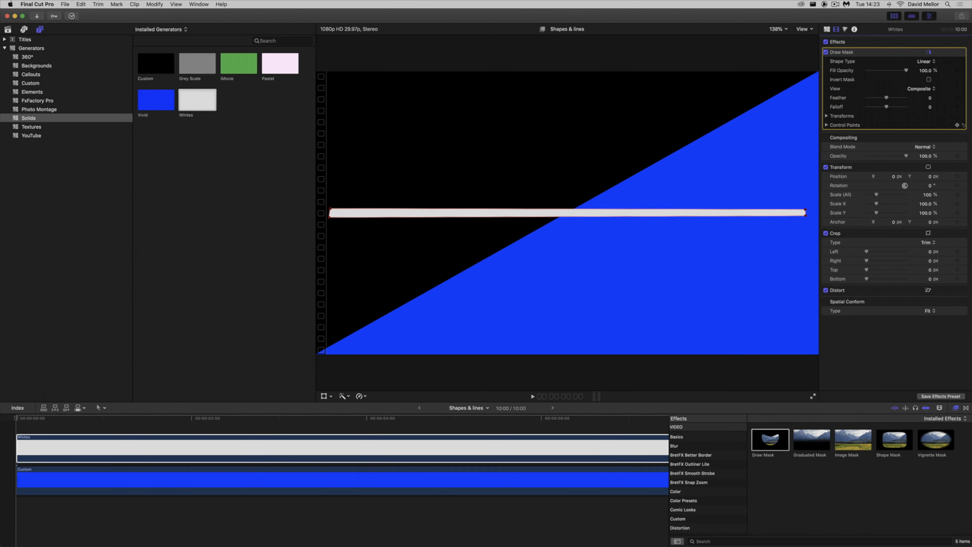
{"action": "left_click", "coordinate": [826, 124]}
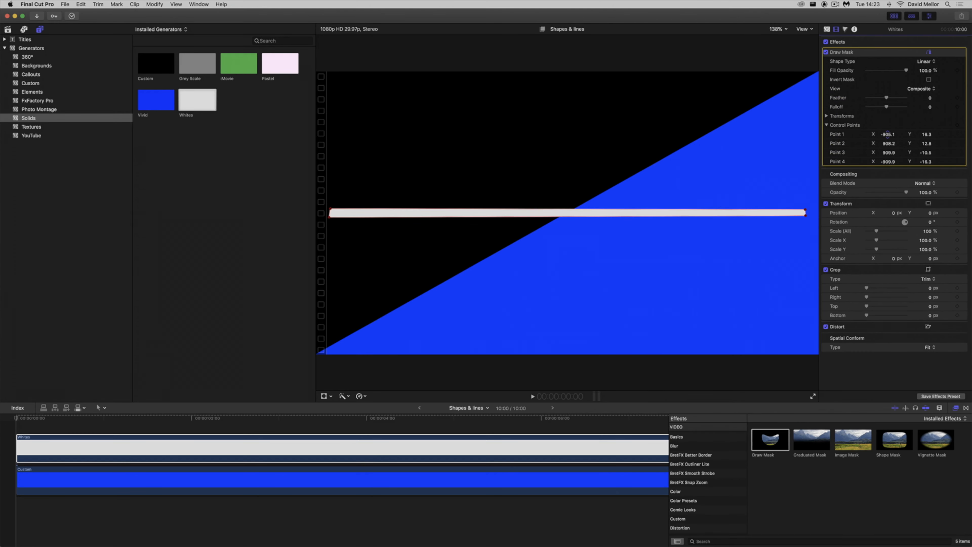
Set the line mask's first point X to -960 and move to its Y field.
{"action": "left_click", "coordinate": [887, 134]}
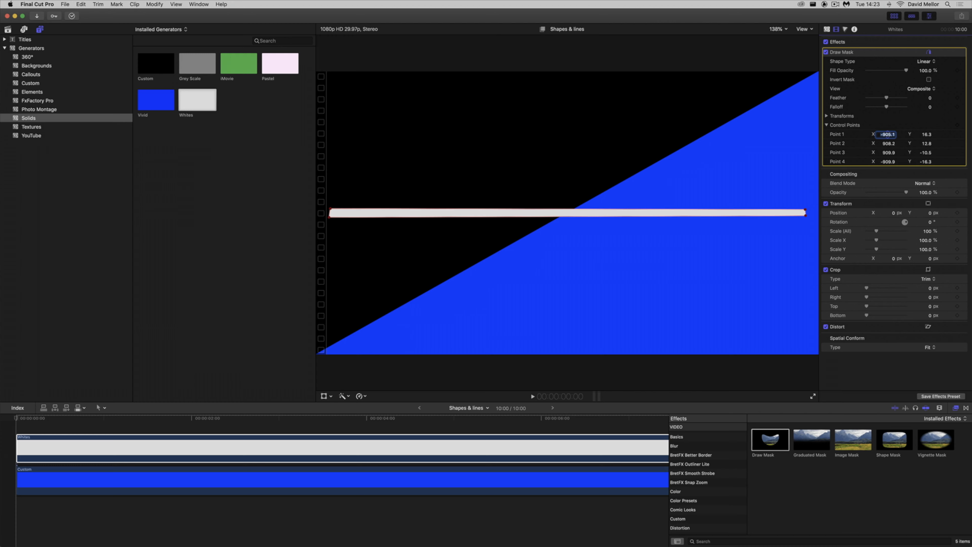
{"action": "type", "text": "-960"}
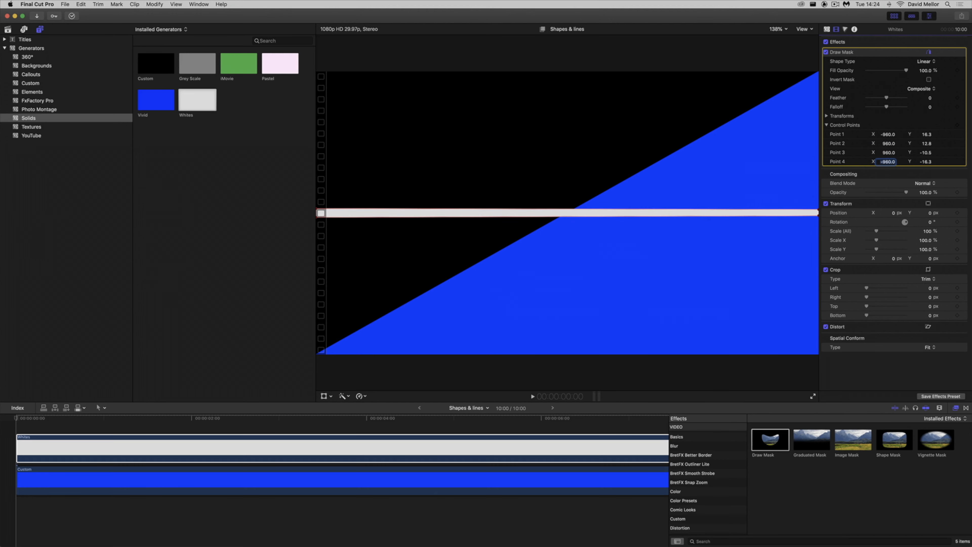
{"action": "left_click", "coordinate": [923, 134]}
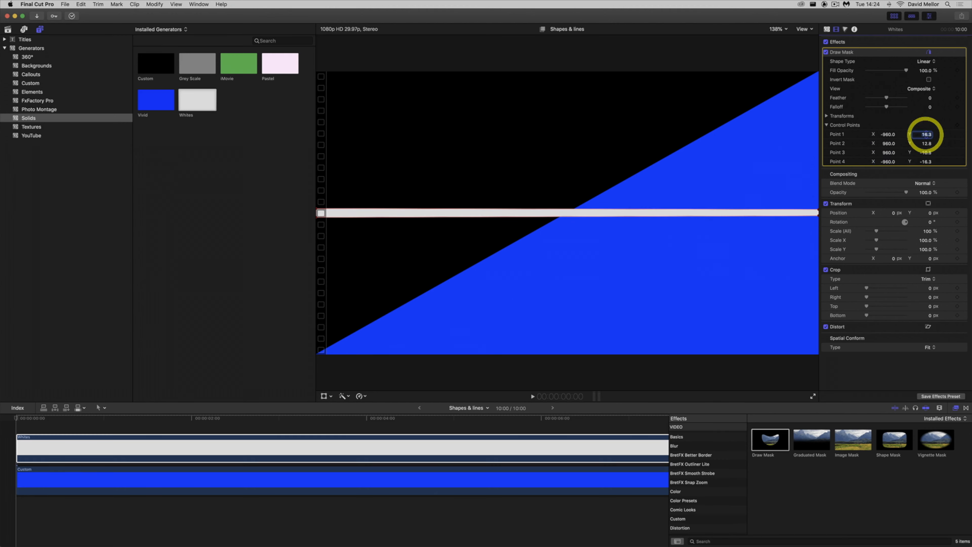